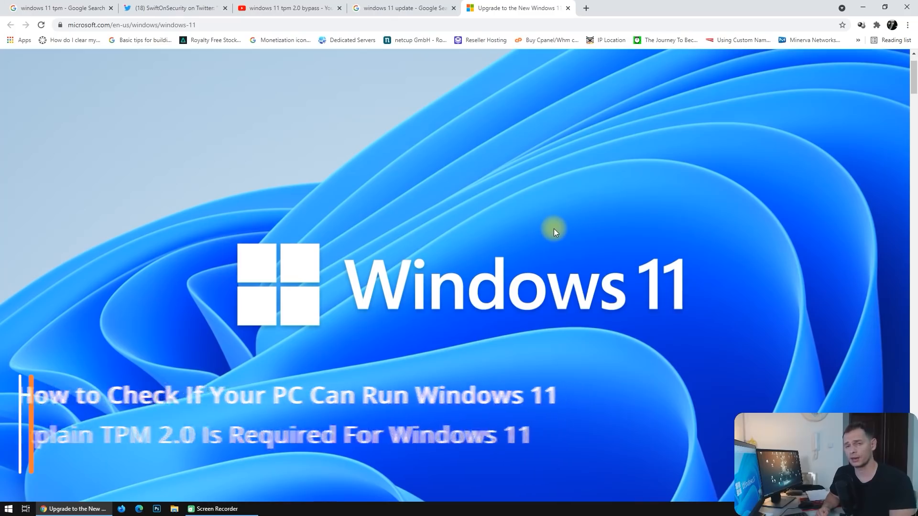
{"action": "mouse_move", "coordinate": [414, 217]}
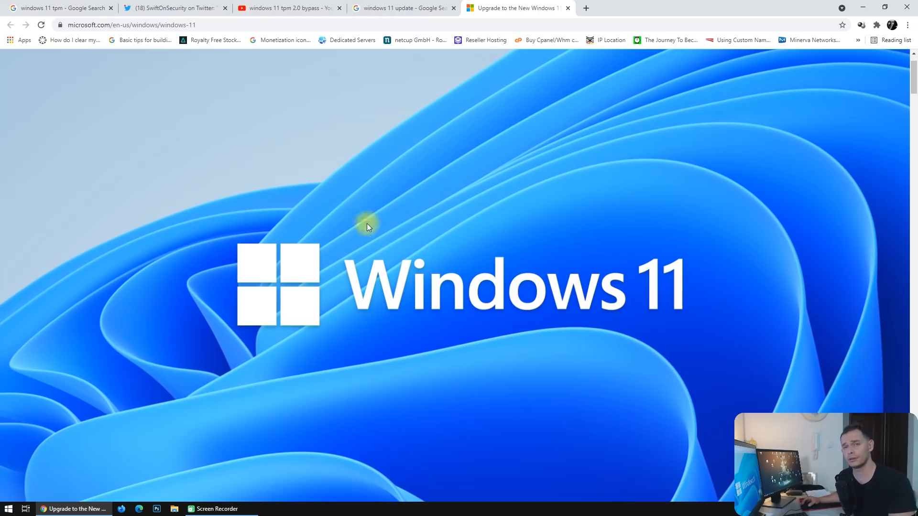
Scroll the Windows 11 page down to the Get ready section with the compatibility check and TPM 2.0 requirement
{"action": "left_click", "coordinate": [132, 25]}
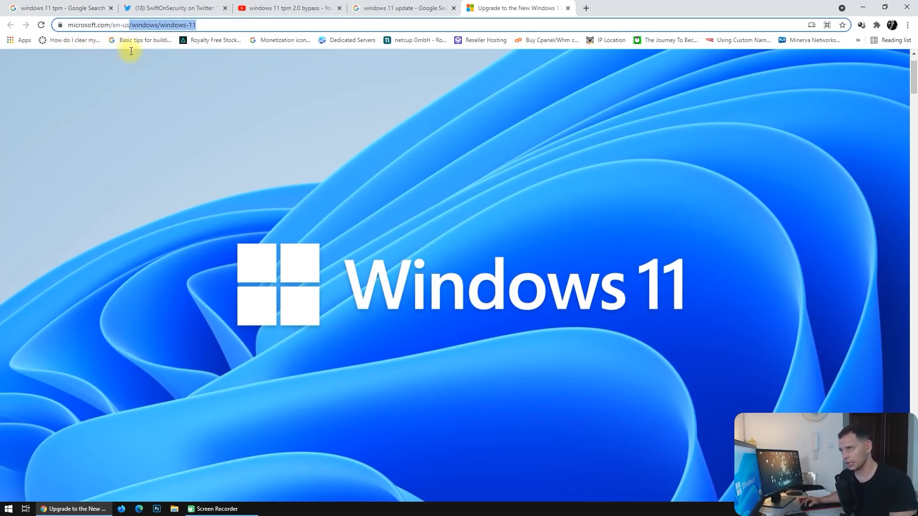
{"action": "mouse_move", "coordinate": [273, 150]}
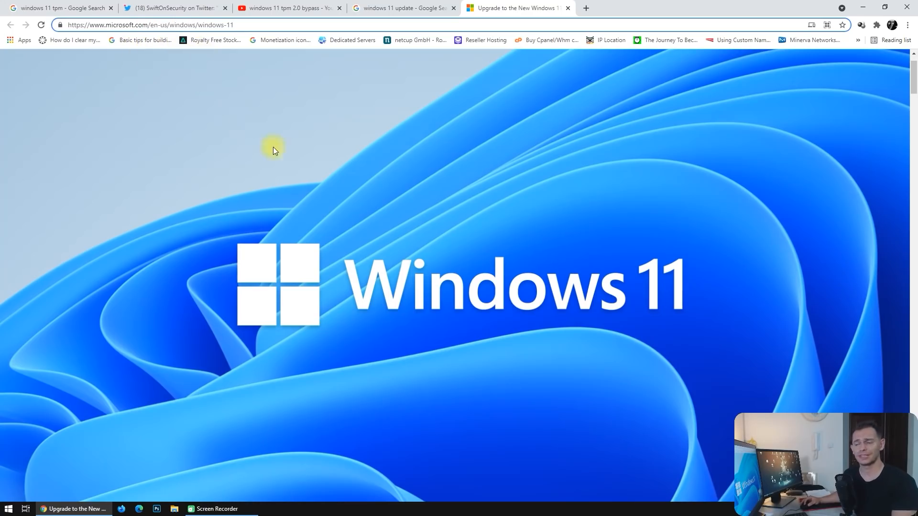
{"action": "scroll", "scroll_direction": "down", "scroll_amount": 3}
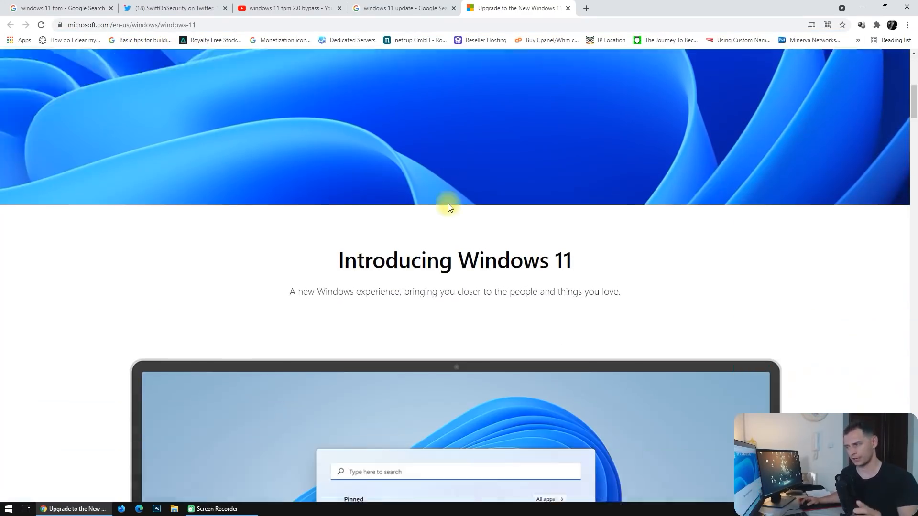
{"action": "scroll", "scroll_direction": "down", "scroll_amount": 3}
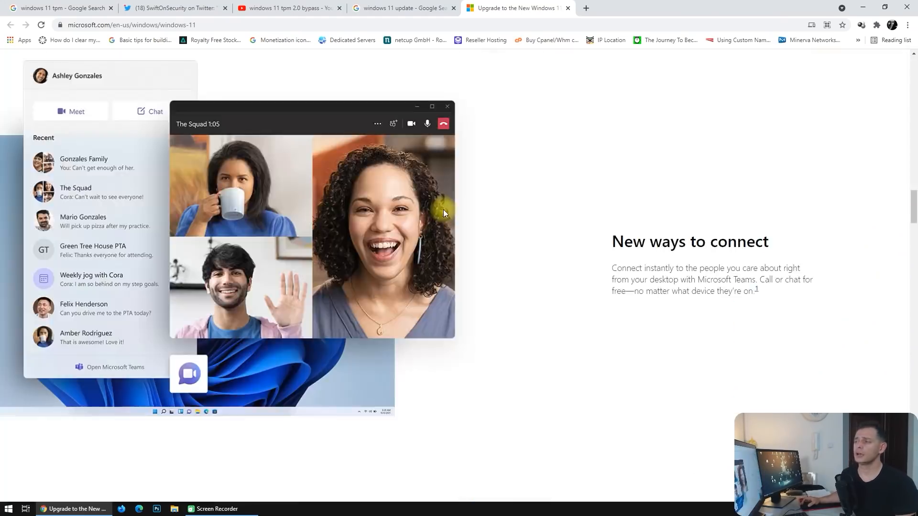
{"action": "scroll", "scroll_direction": "down", "scroll_amount": 3}
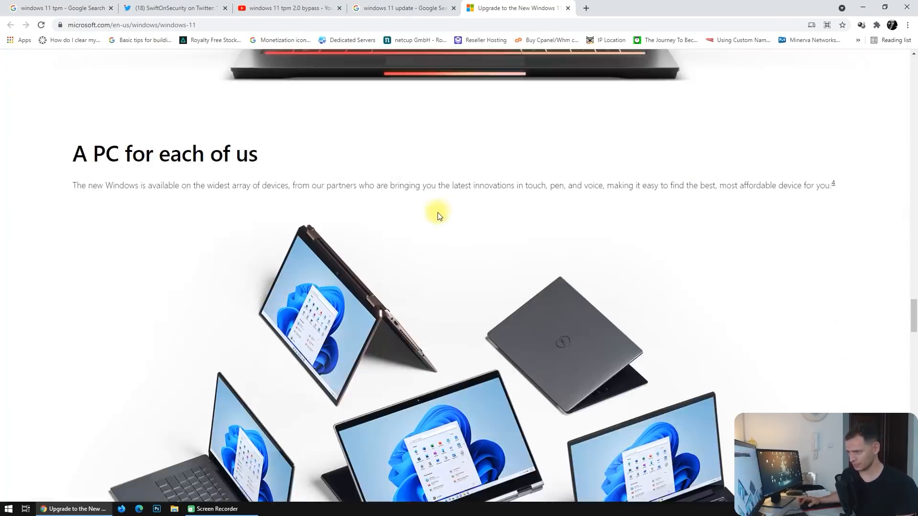
{"action": "scroll", "scroll_direction": "down", "scroll_amount": 3}
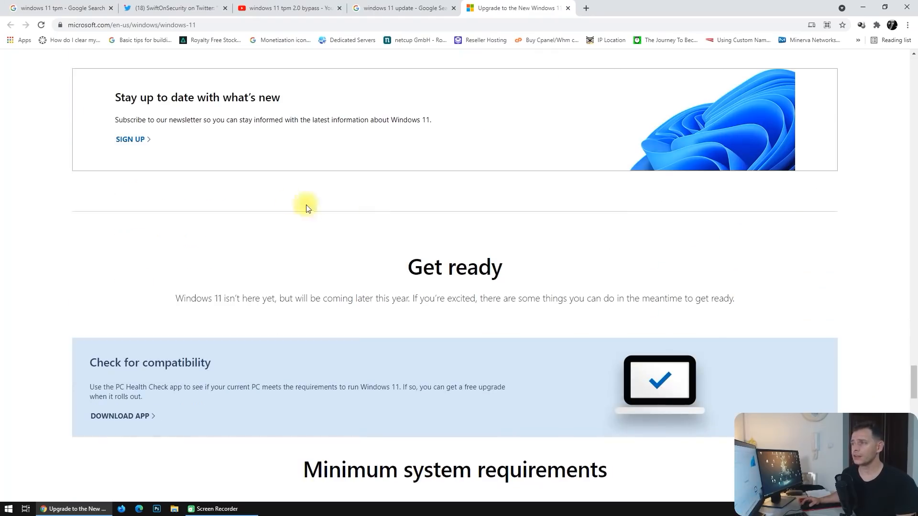
{"action": "scroll", "scroll_direction": "down", "scroll_amount": 3}
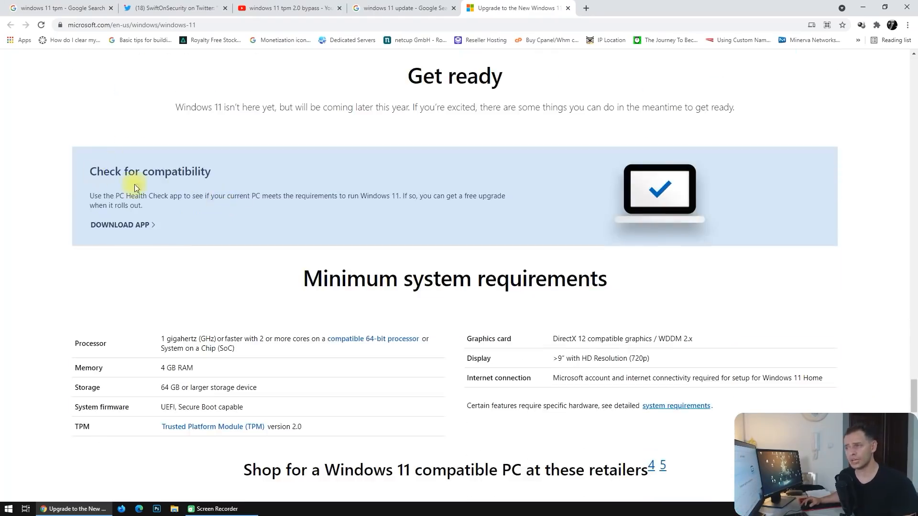
{"action": "mouse_move", "coordinate": [239, 178]}
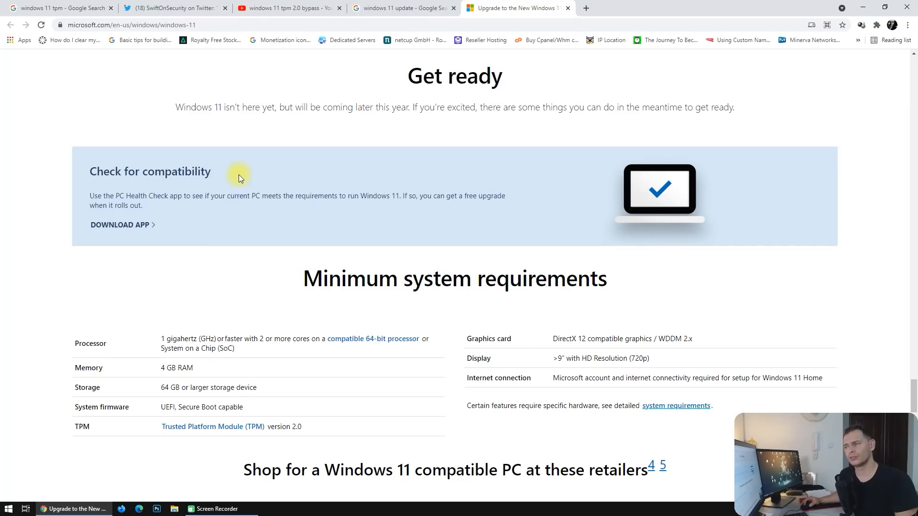
{"action": "mouse_move", "coordinate": [223, 210]}
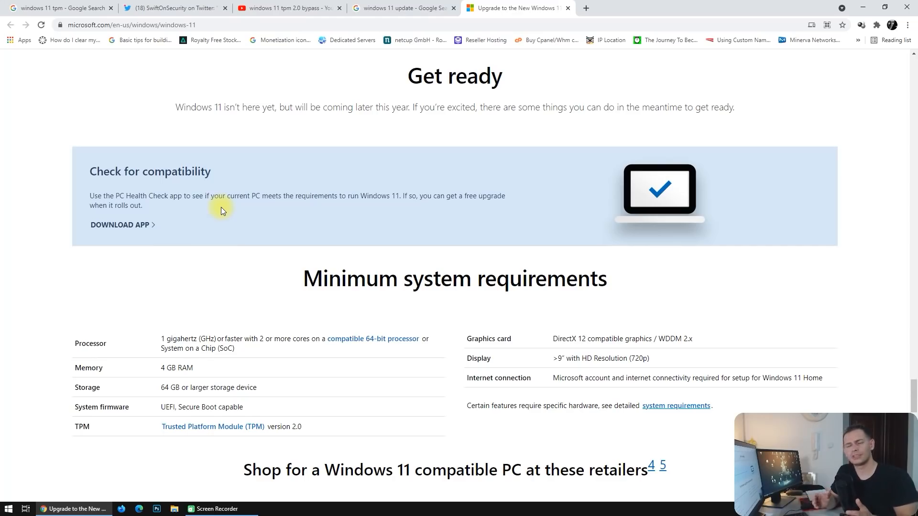
Scroll so the full minimum system requirements table with the TPM 2.0 row is visible
{"action": "scroll", "scroll_direction": "down", "scroll_amount": 3}
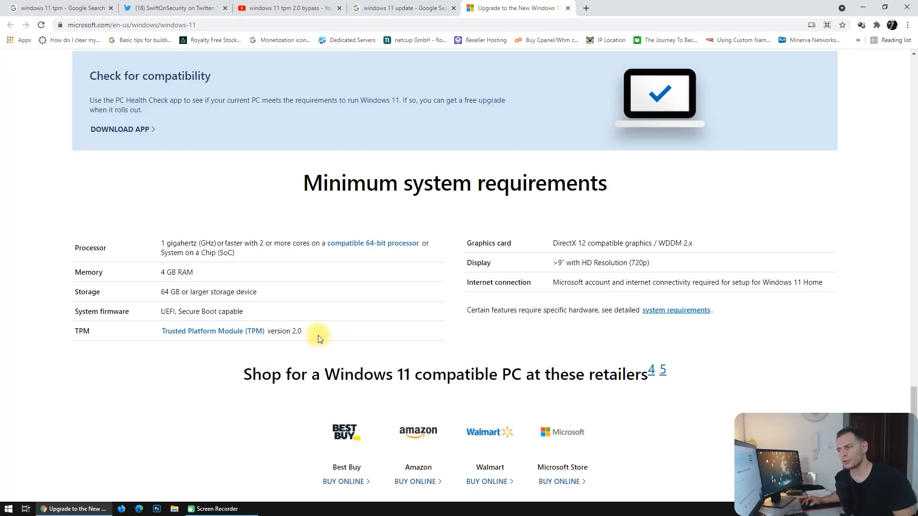
{"action": "double_click", "coordinate": [283, 330]}
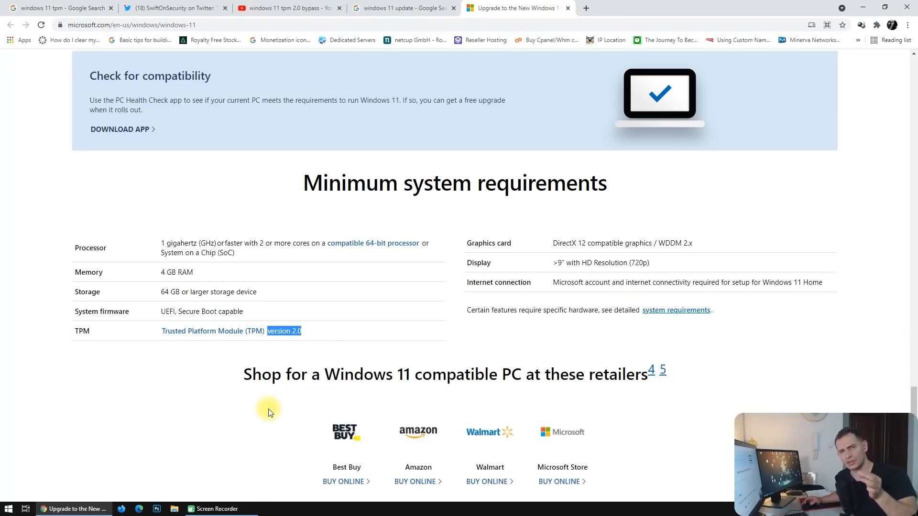
{"action": "mouse_move", "coordinate": [205, 335]}
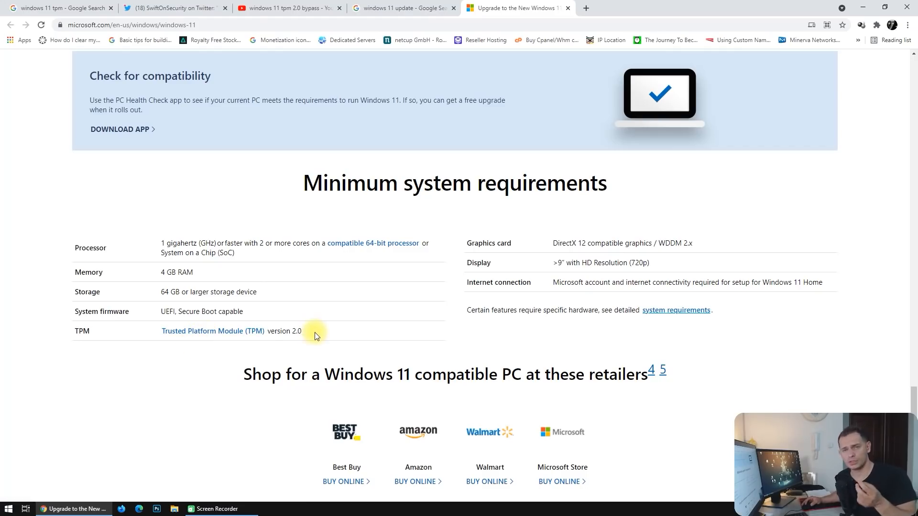
{"action": "mouse_move", "coordinate": [310, 339]}
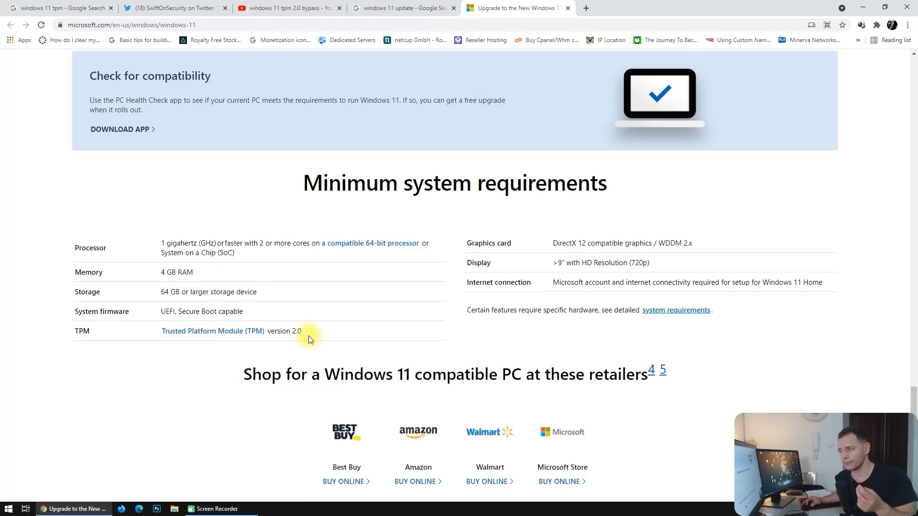
{"action": "mouse_move", "coordinate": [301, 340]}
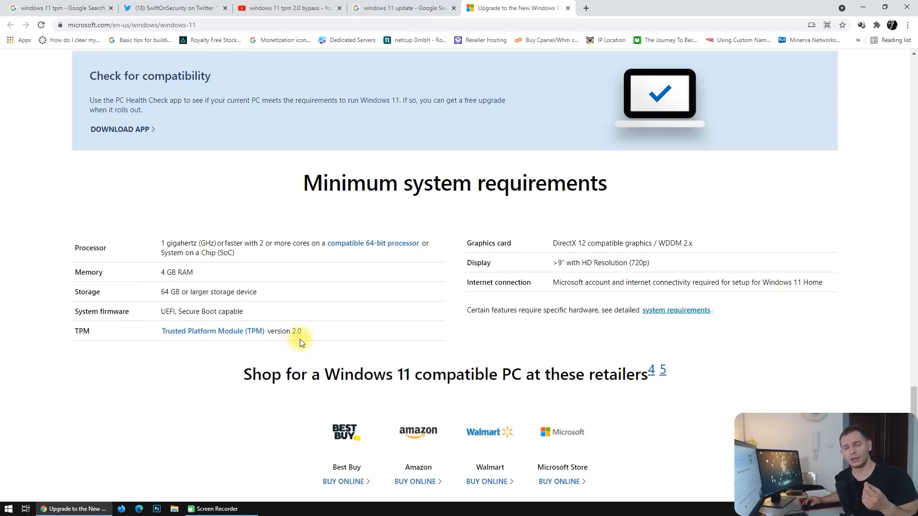
{"action": "mouse_move", "coordinate": [149, 408]}
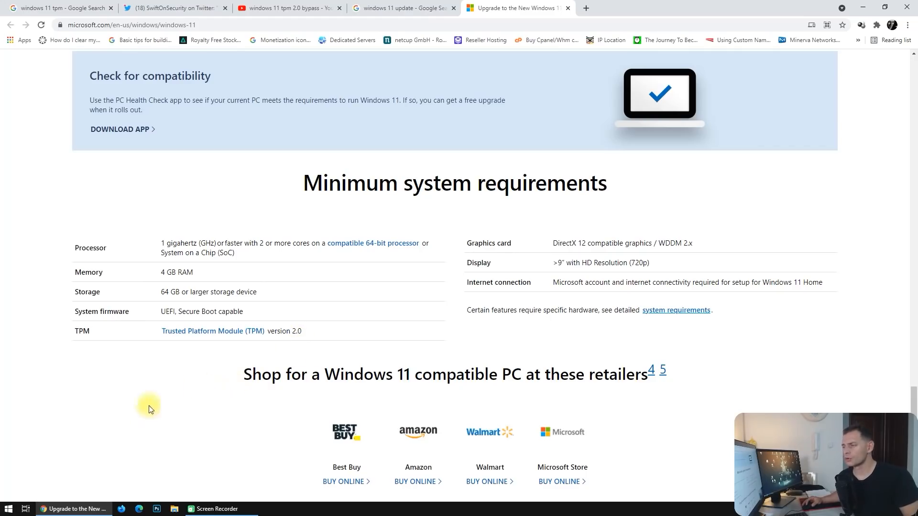
{"action": "mouse_move", "coordinate": [132, 386]}
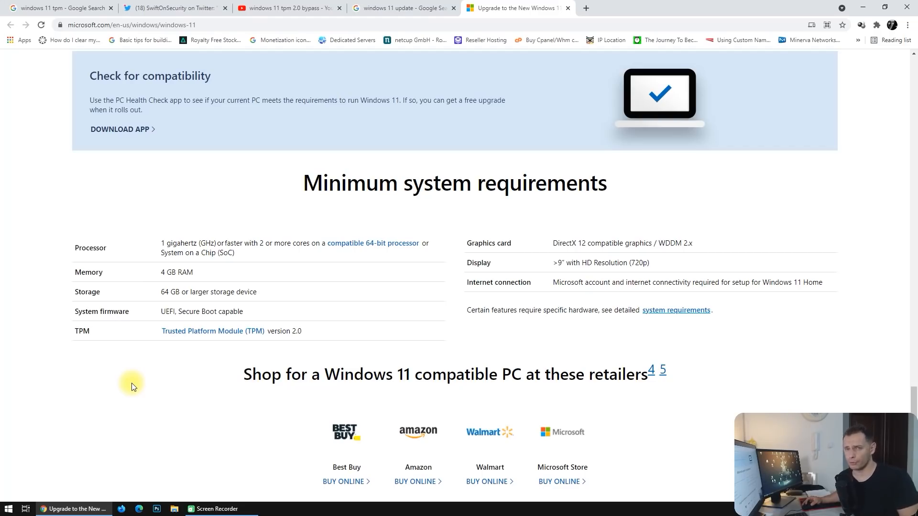
{"action": "mouse_move", "coordinate": [16, 352]}
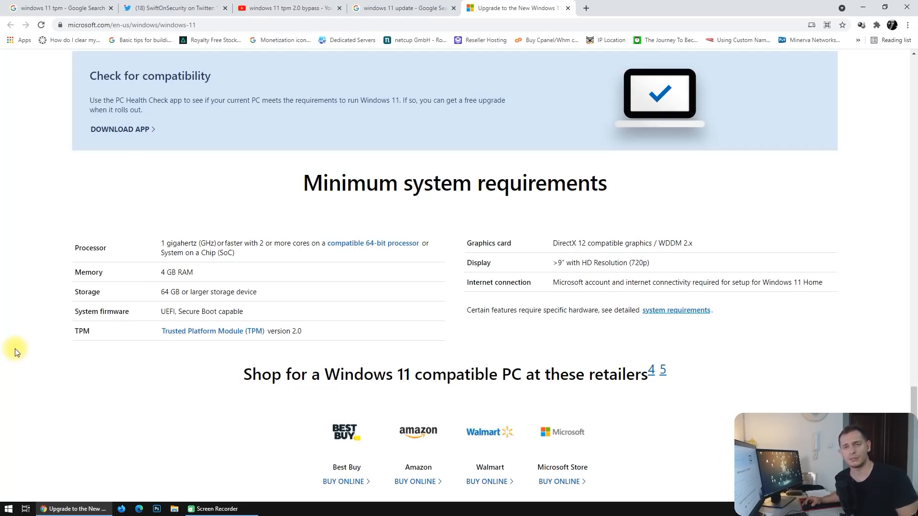
{"action": "mouse_move", "coordinate": [13, 357]}
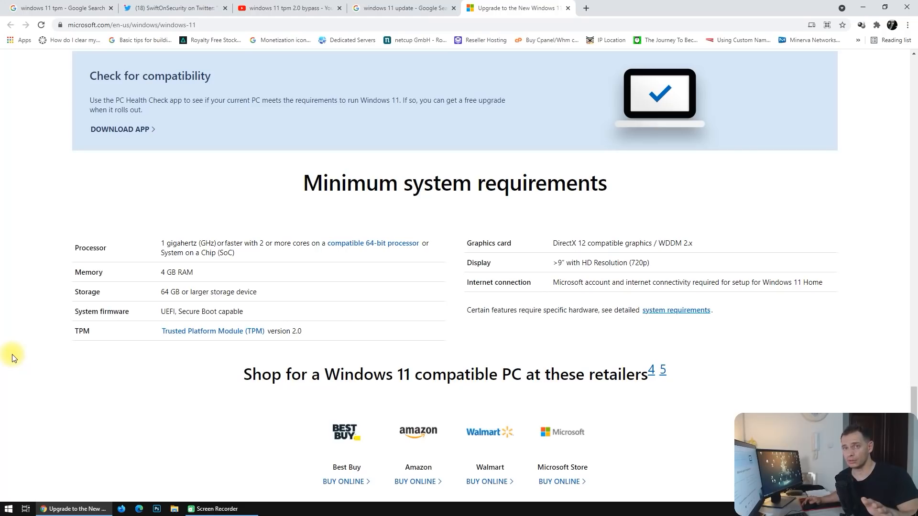
{"action": "mouse_move", "coordinate": [195, 357]}
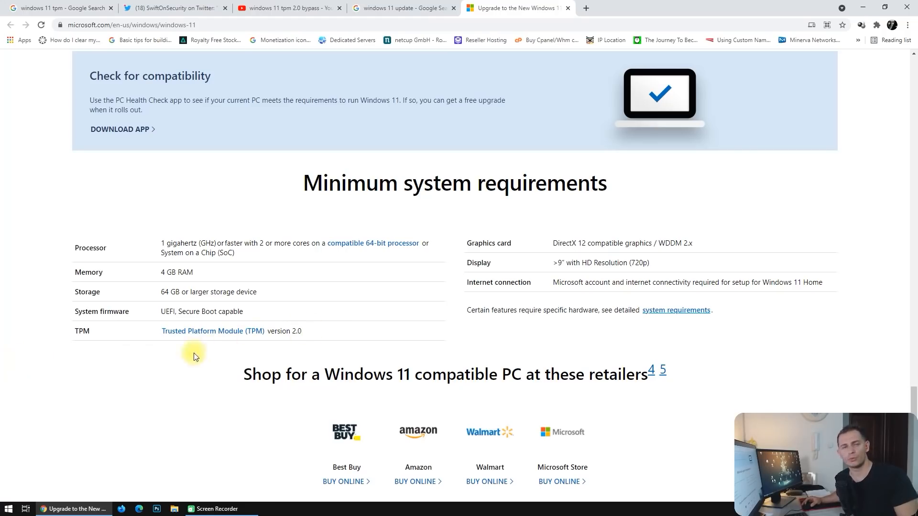
{"action": "mouse_move", "coordinate": [295, 345]}
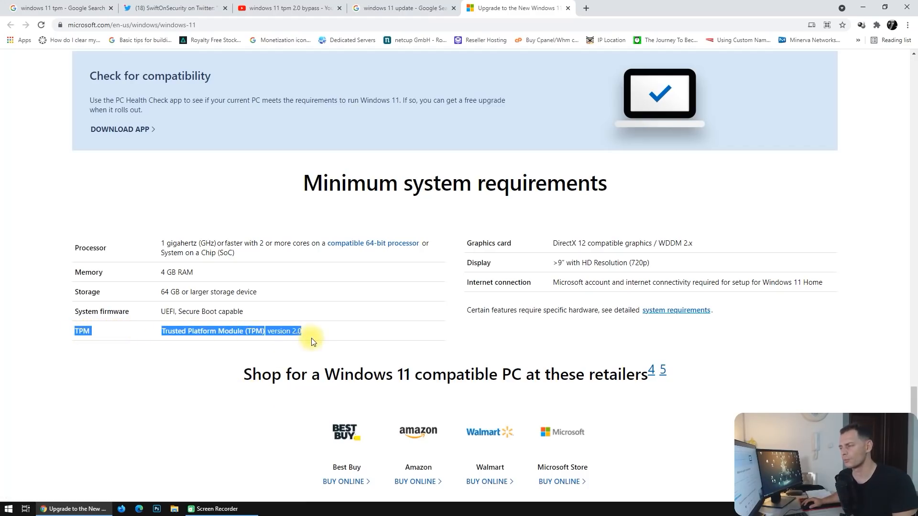
{"action": "mouse_move", "coordinate": [325, 334]}
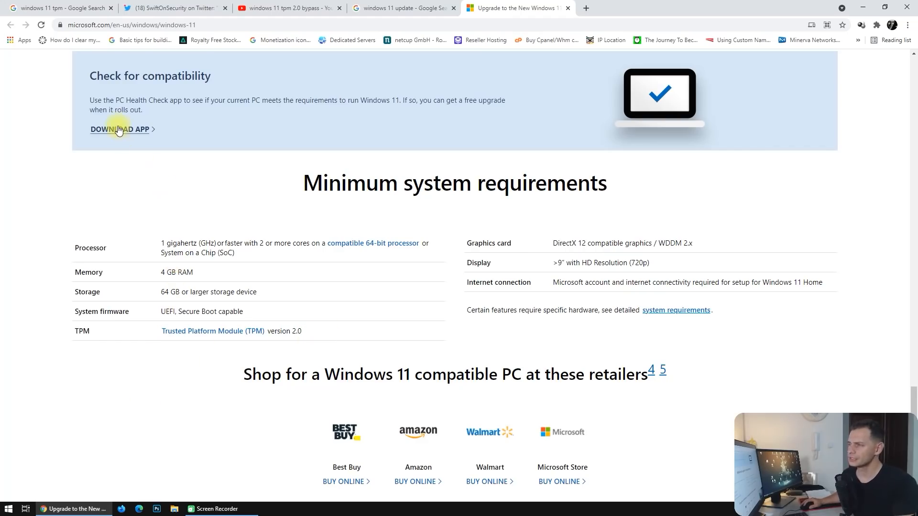
Download the WindowsPCHealthCheck .msi from Check for compatibility and launch it
{"action": "left_click", "coordinate": [119, 129]}
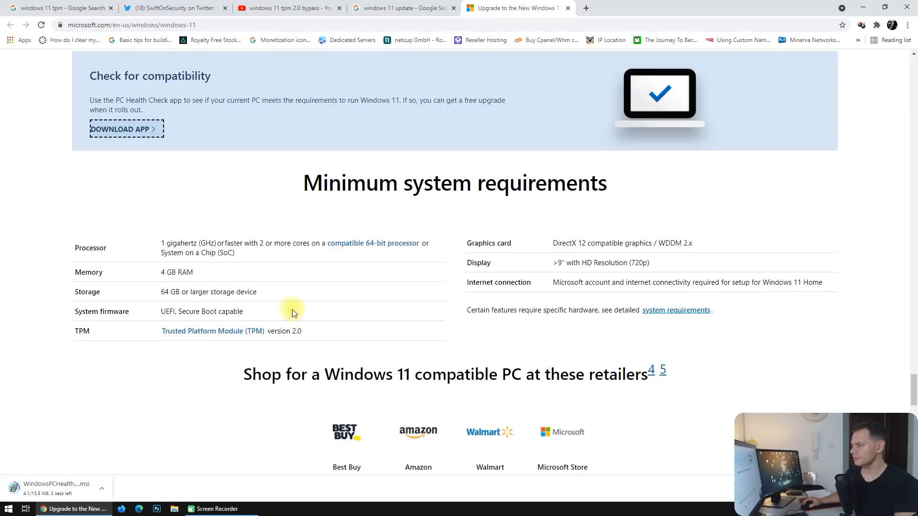
{"action": "mouse_move", "coordinate": [171, 467]}
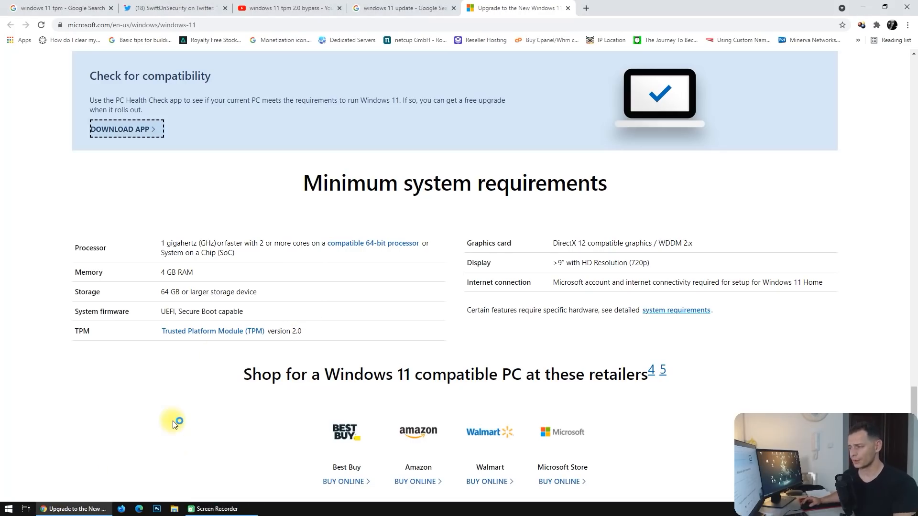
{"action": "mouse_move", "coordinate": [264, 366]}
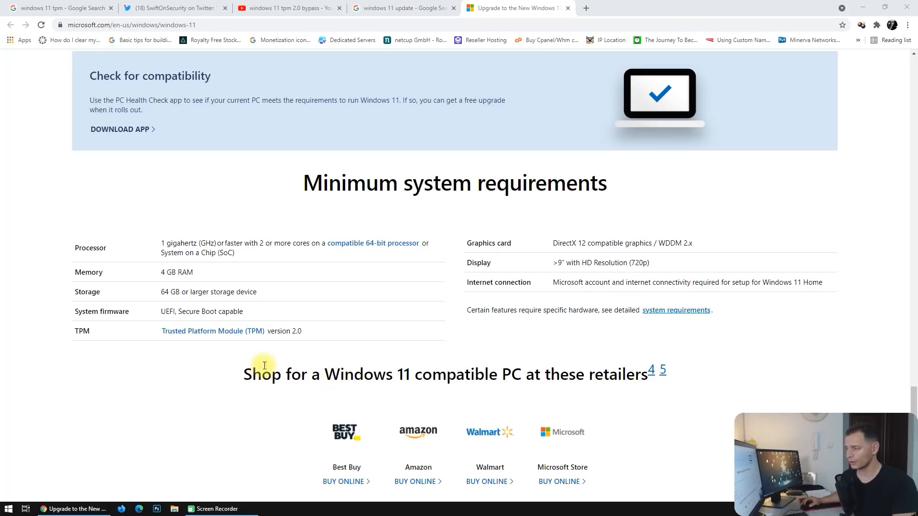
{"action": "mouse_move", "coordinate": [218, 393]}
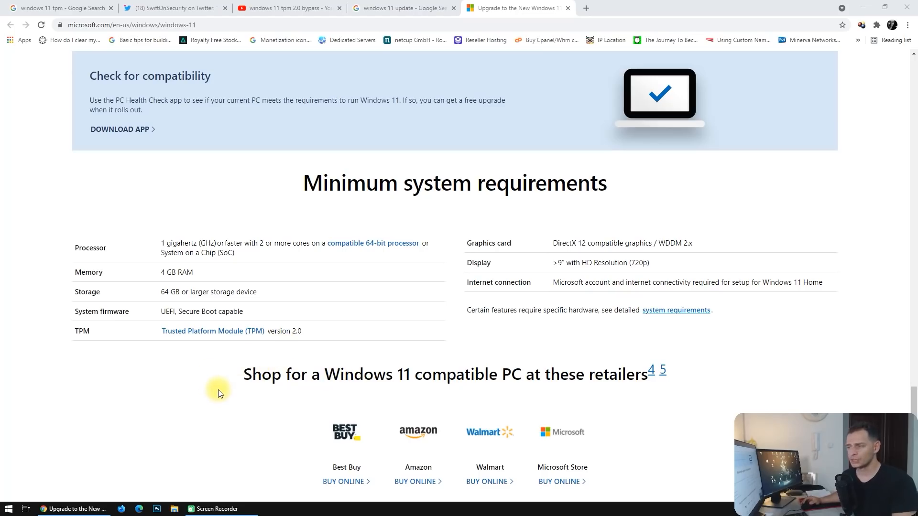
{"action": "left_click", "coordinate": [121, 129]}
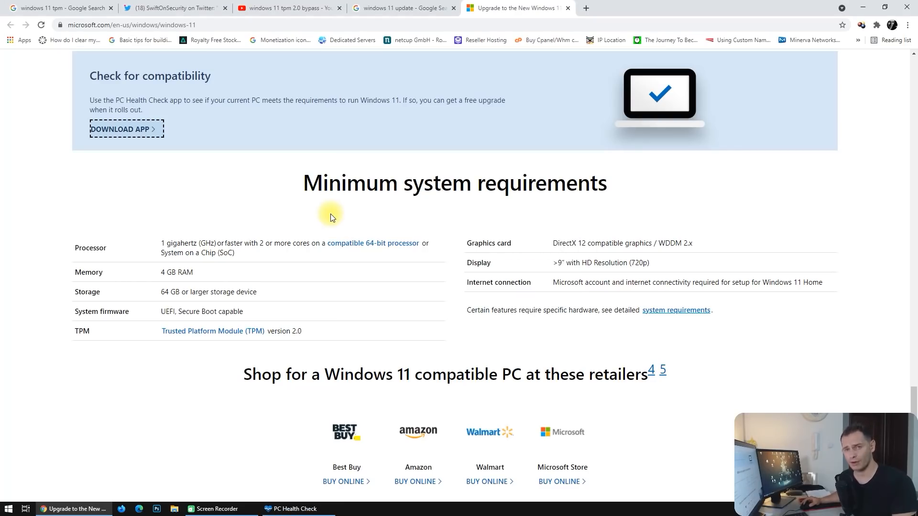
Bring the PC Health Check window forward showing this PC's health at a glance
{"action": "left_click", "coordinate": [292, 507]}
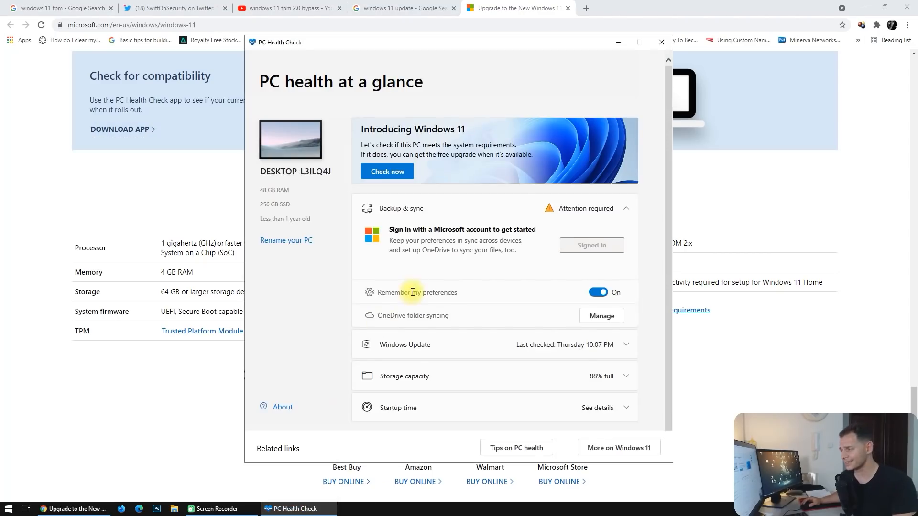
{"action": "mouse_move", "coordinate": [468, 279]}
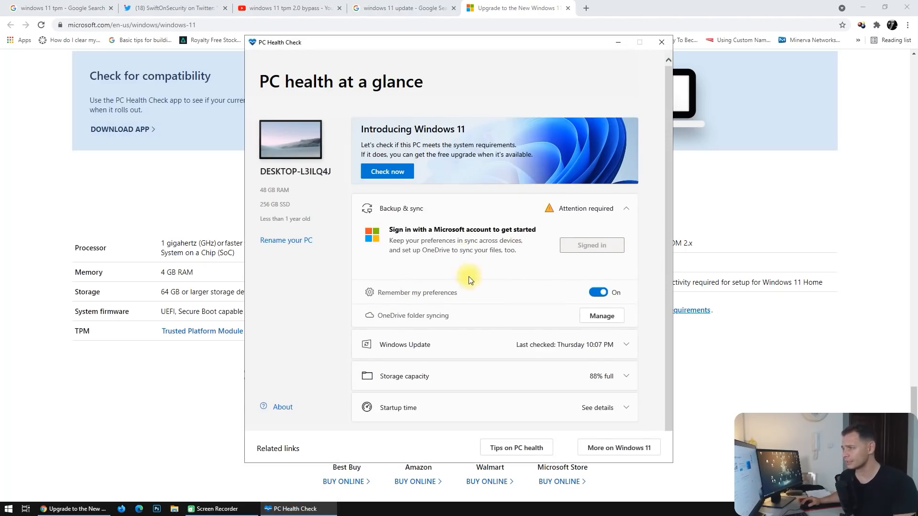
{"action": "mouse_move", "coordinate": [265, 85]}
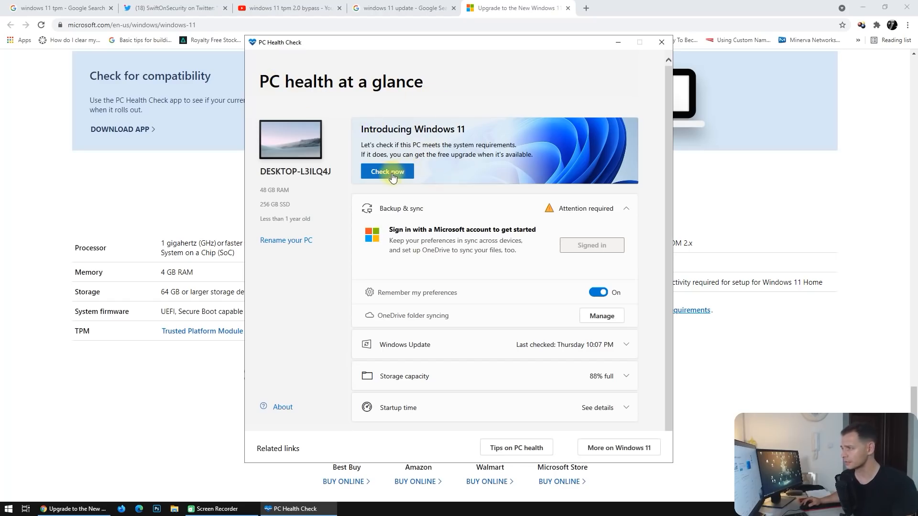
Run Check now, which reports this PC can't run Windows 11
{"action": "left_click", "coordinate": [387, 171]}
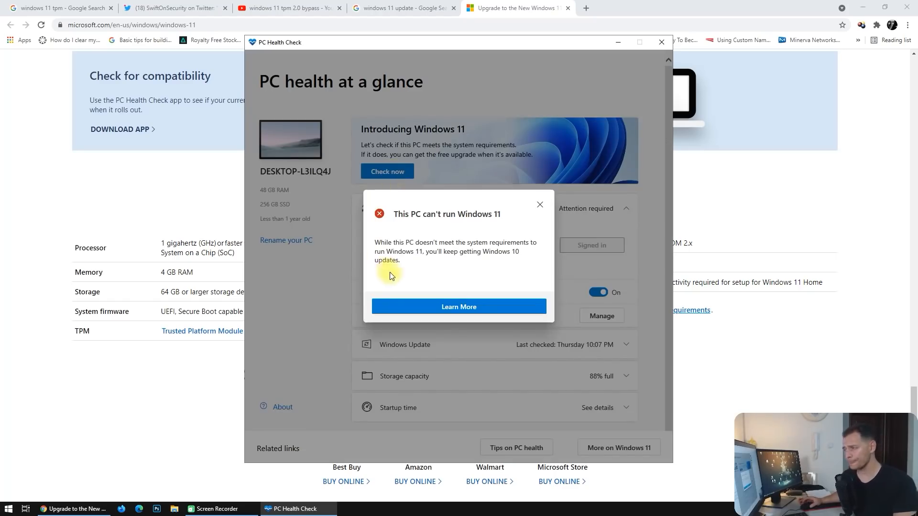
{"action": "mouse_move", "coordinate": [506, 229]}
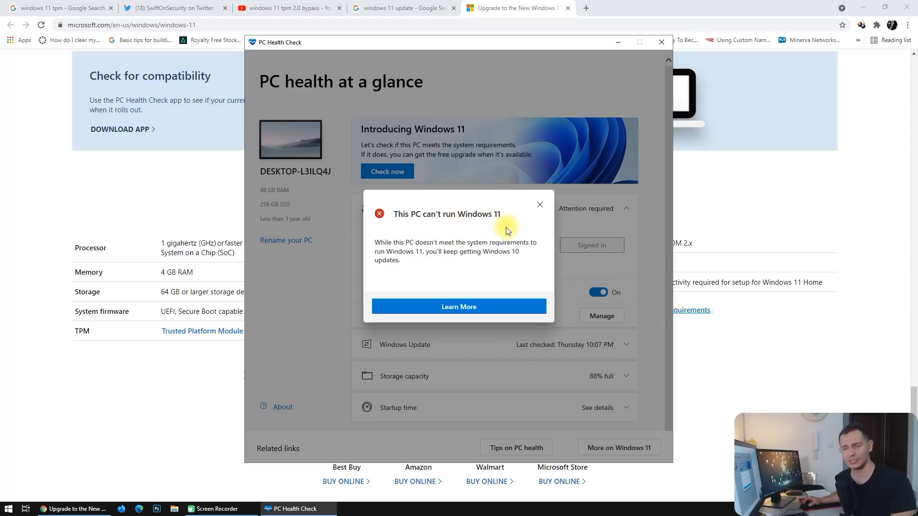
{"action": "mouse_move", "coordinate": [425, 253]}
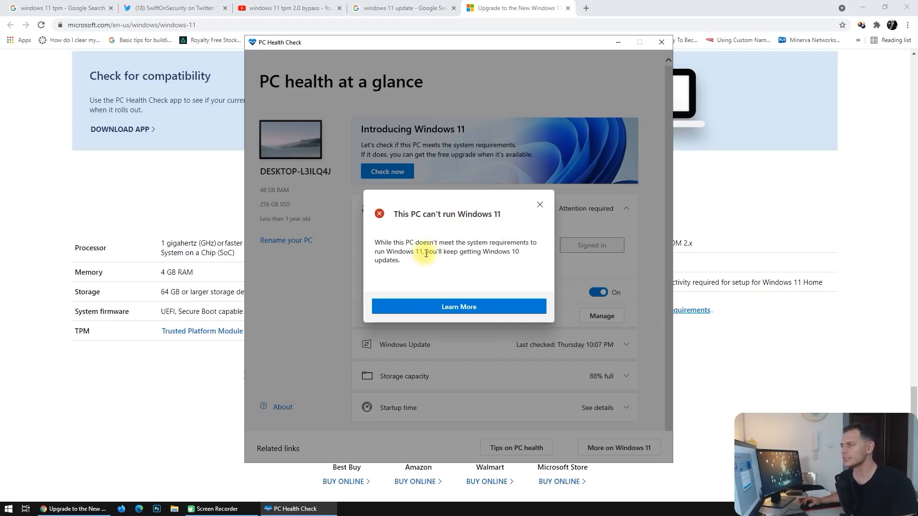
{"action": "mouse_move", "coordinate": [523, 259]}
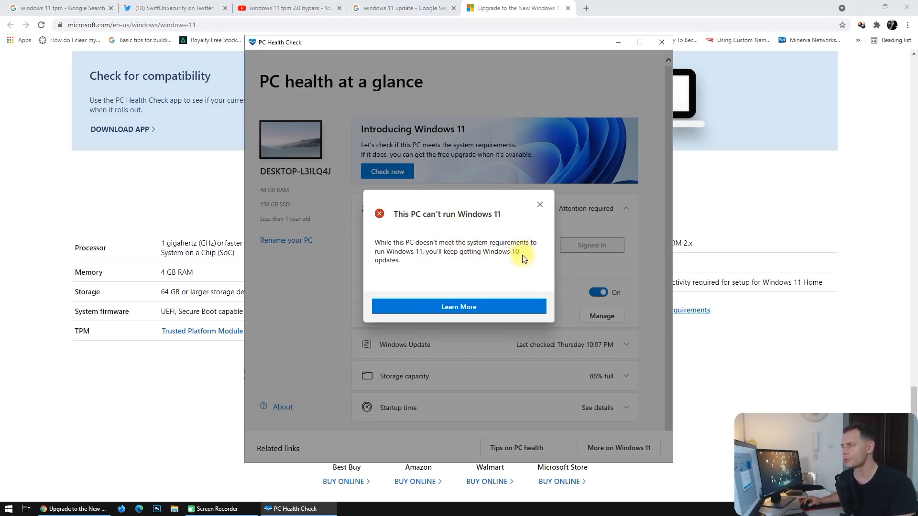
{"action": "mouse_move", "coordinate": [432, 261]}
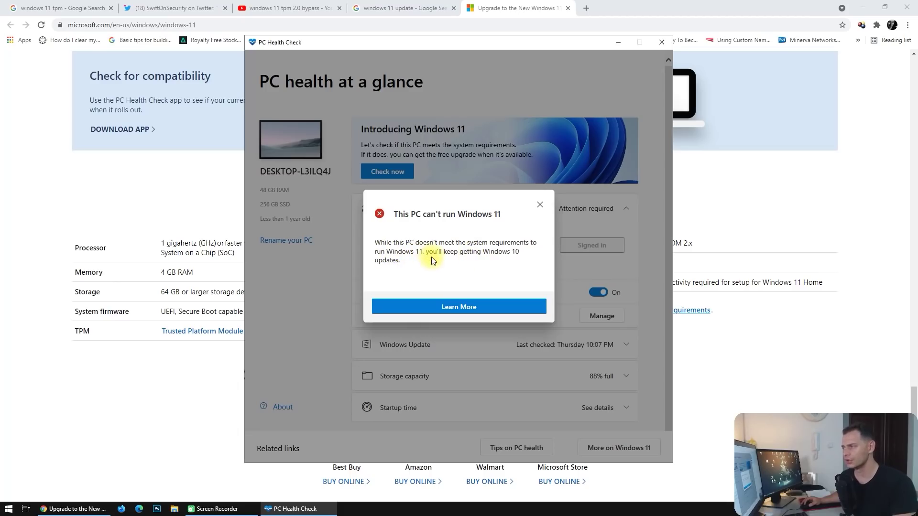
{"action": "mouse_move", "coordinate": [379, 286]}
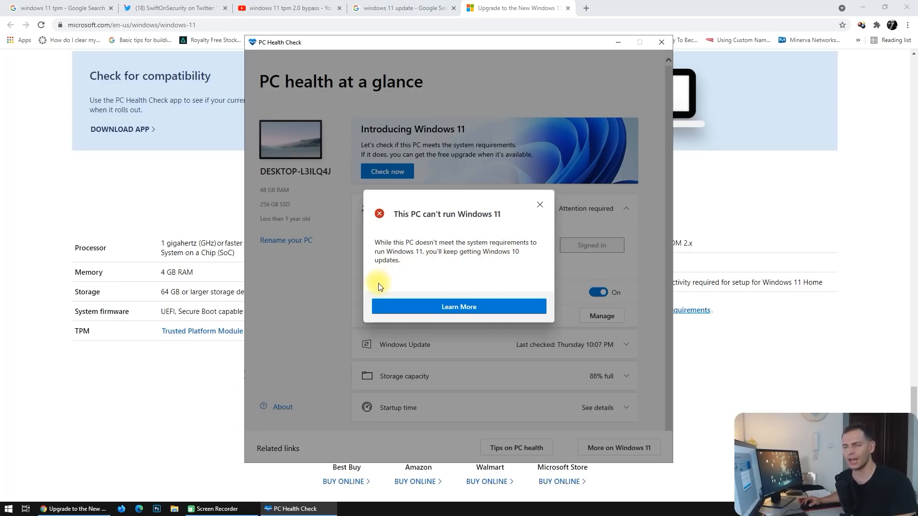
{"action": "mouse_move", "coordinate": [511, 296]}
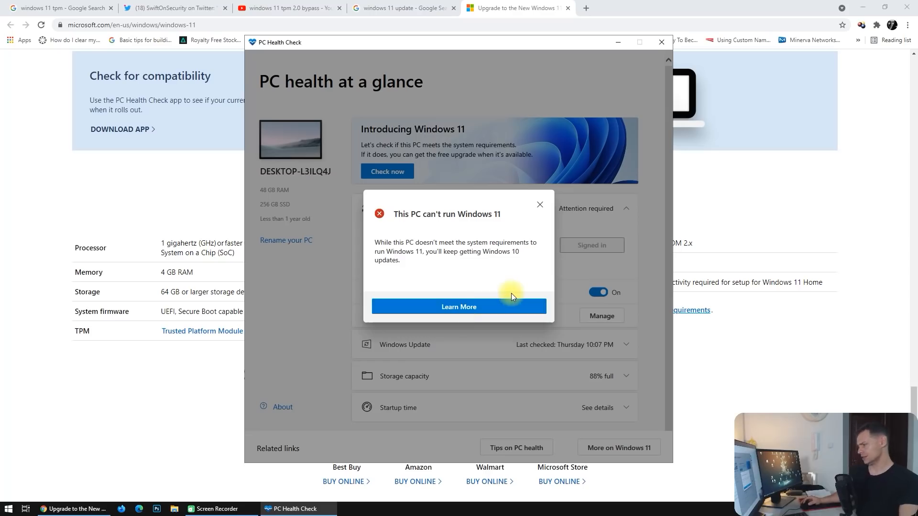
{"action": "mouse_move", "coordinate": [540, 205]}
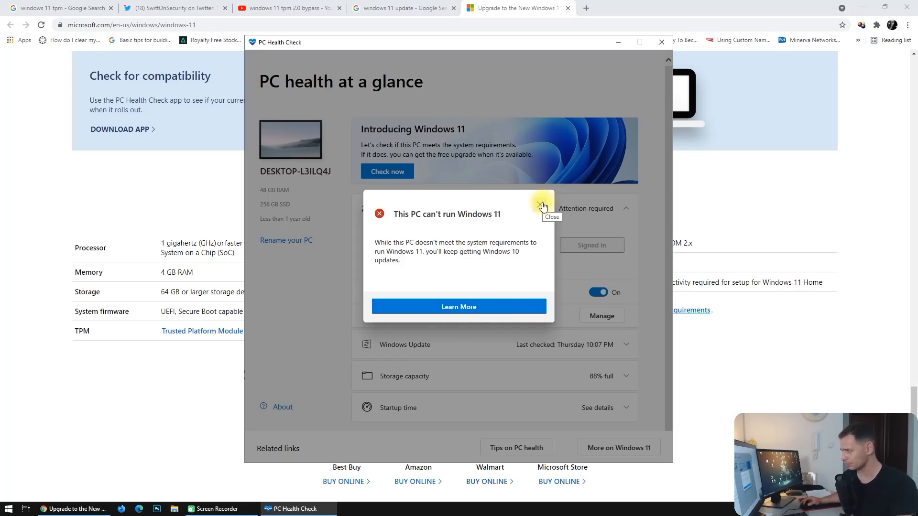
{"action": "mouse_move", "coordinate": [542, 207]}
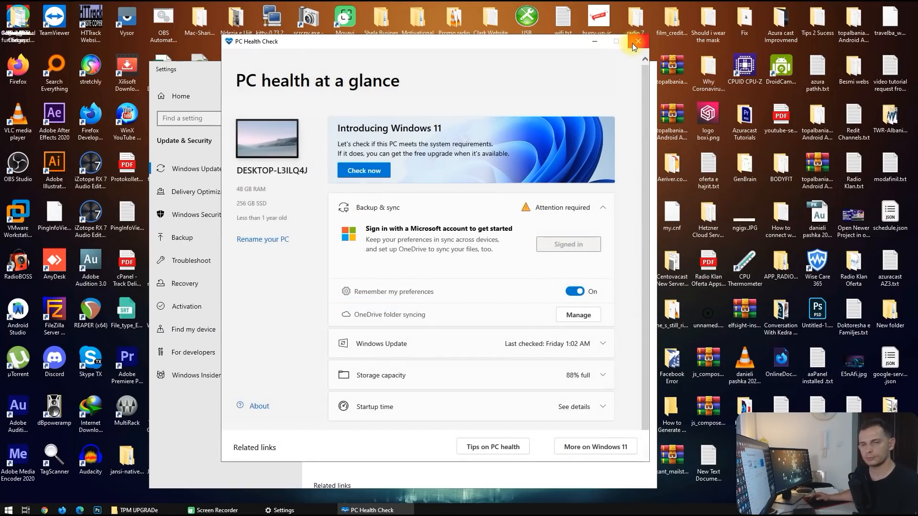
{"action": "mouse_move", "coordinate": [638, 42]}
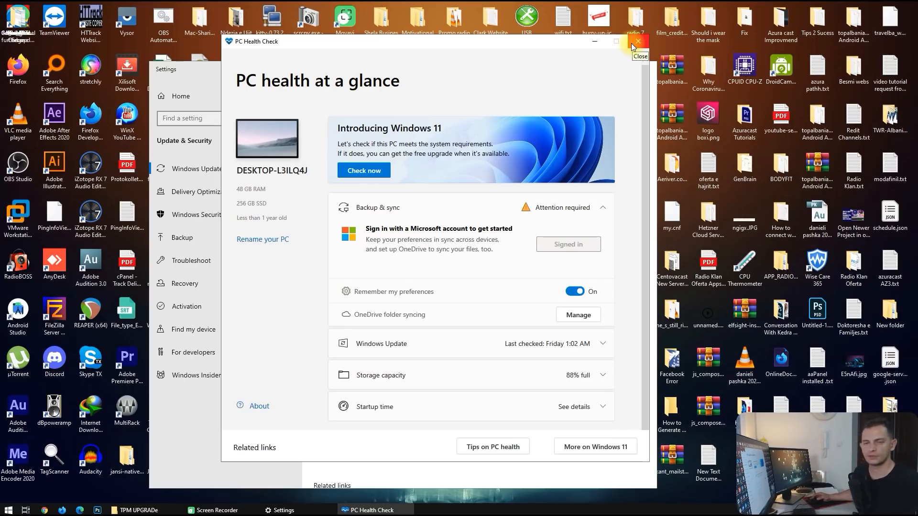
{"action": "mouse_move", "coordinate": [544, 44]}
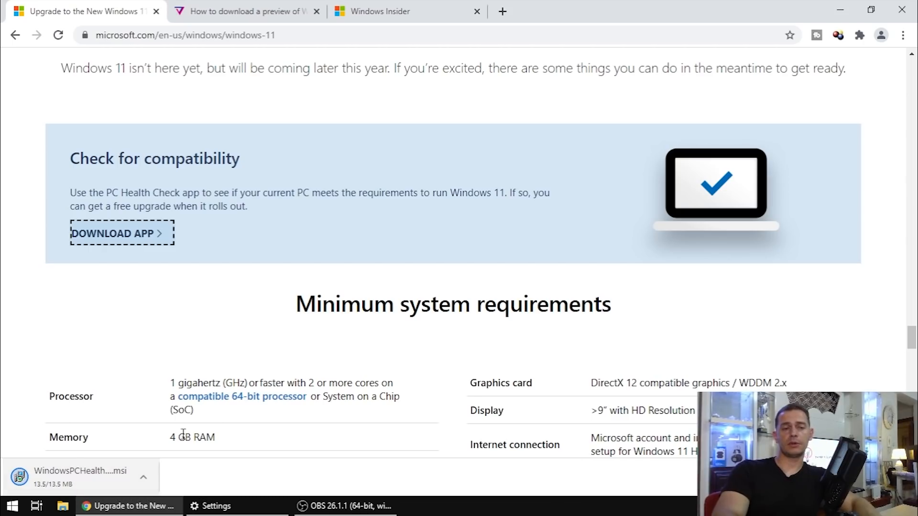
Install the downloaded WindowsPCHealthCheck .msi on the second PC and start the app
{"action": "left_click", "coordinate": [80, 471]}
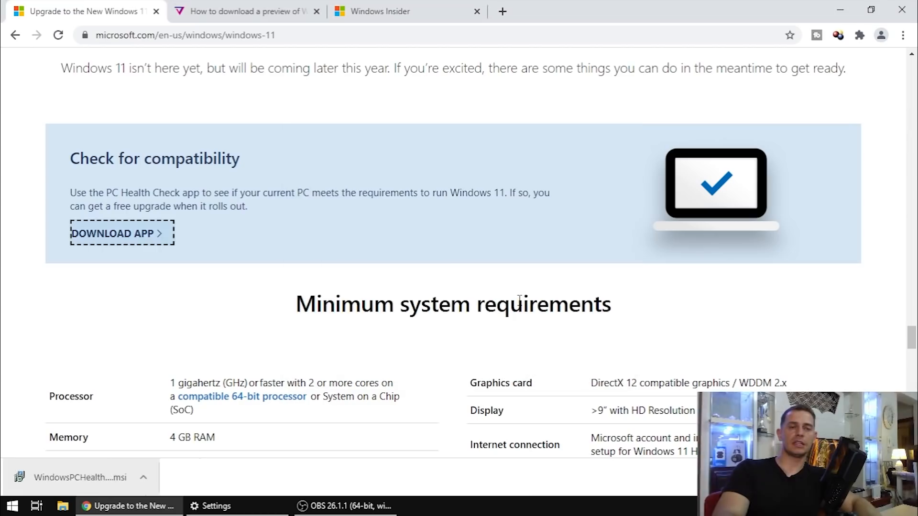
{"action": "left_click", "coordinate": [79, 477]}
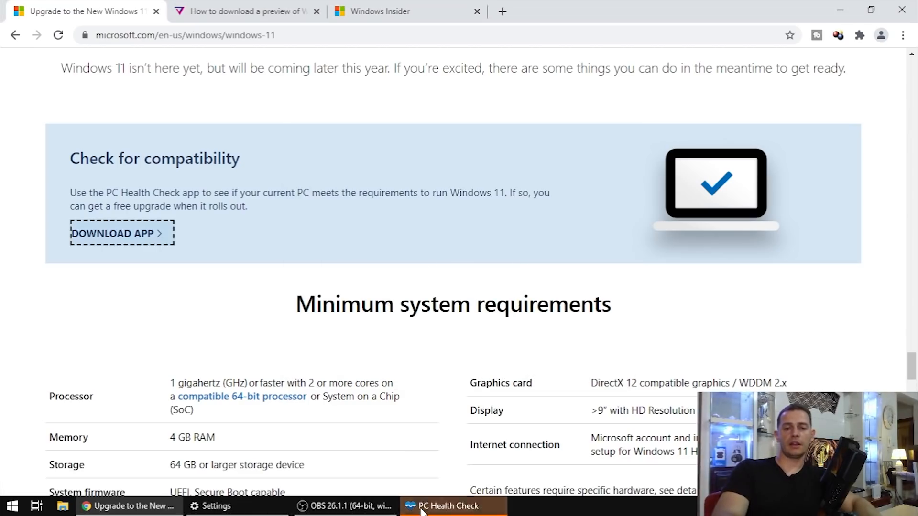
Run Check now on the second PC, which reports it can run Windows 11
{"action": "left_click", "coordinate": [449, 506]}
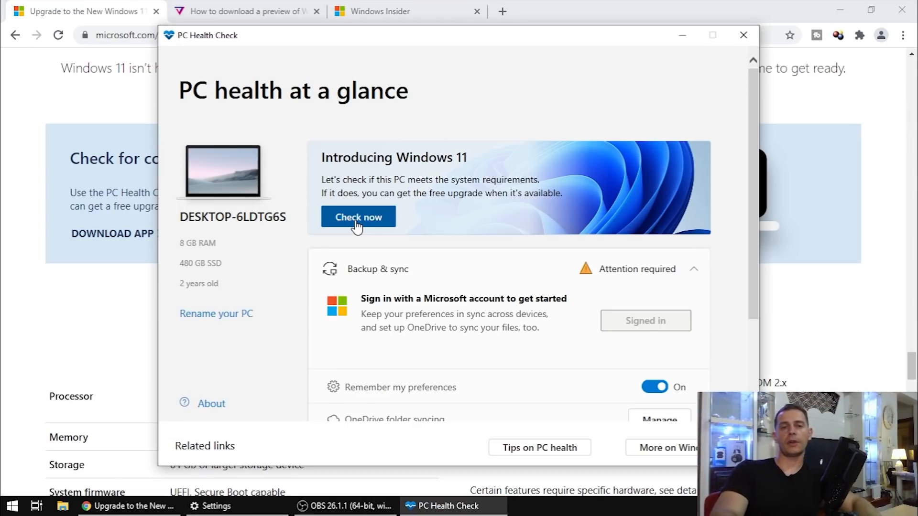
{"action": "left_click", "coordinate": [358, 217]}
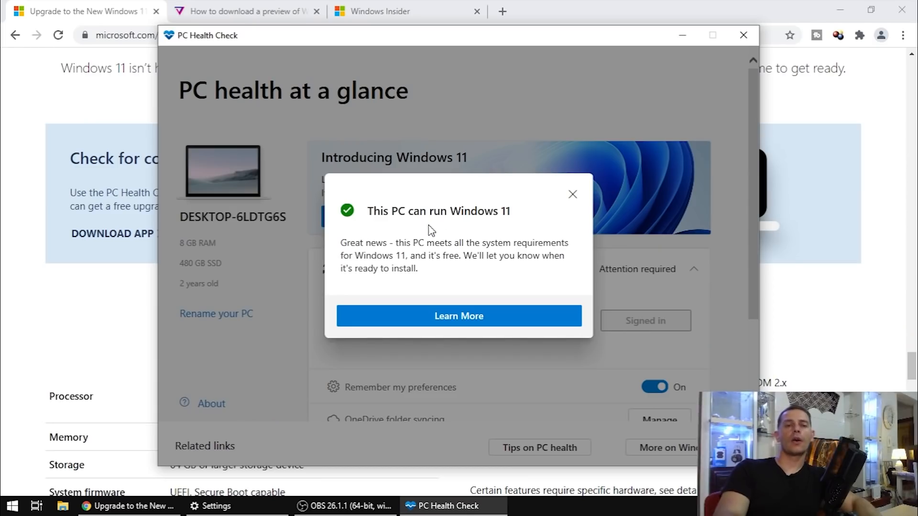
{"action": "mouse_move", "coordinate": [502, 243]}
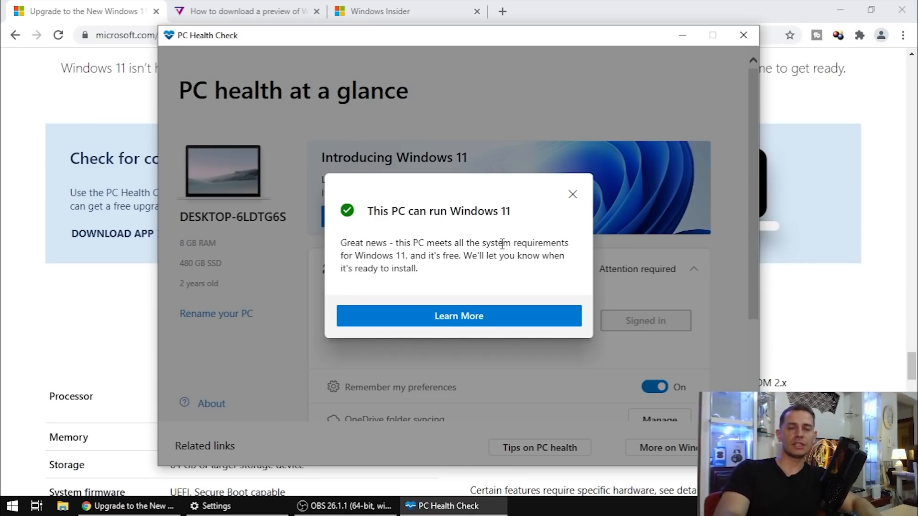
{"action": "mouse_move", "coordinate": [464, 283]}
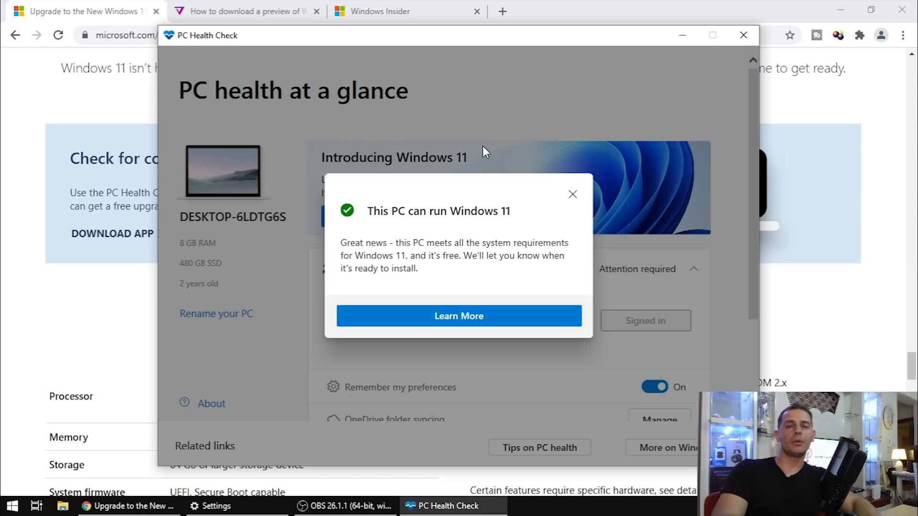
{"action": "mouse_move", "coordinate": [254, 191]}
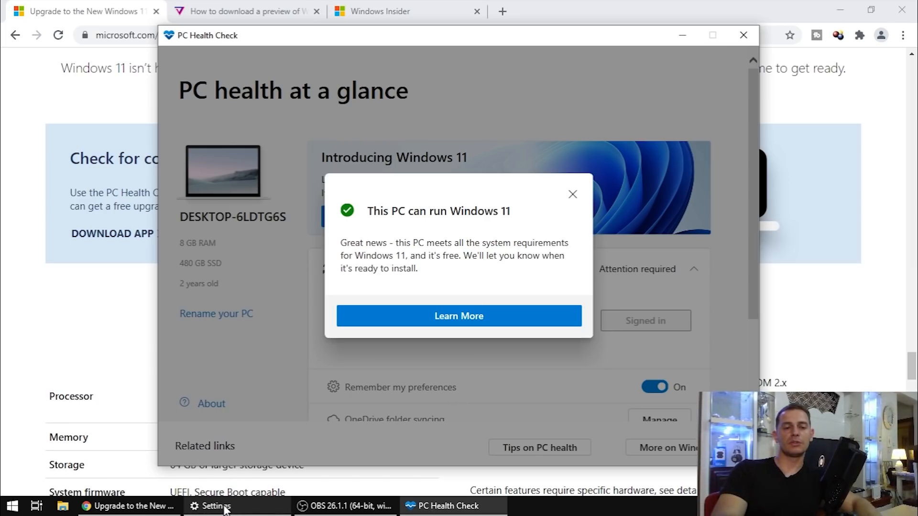
Check for updates in Windows Update, listing pending downloads including the Windows 10 20H2 feature update
{"action": "left_click", "coordinate": [215, 506]}
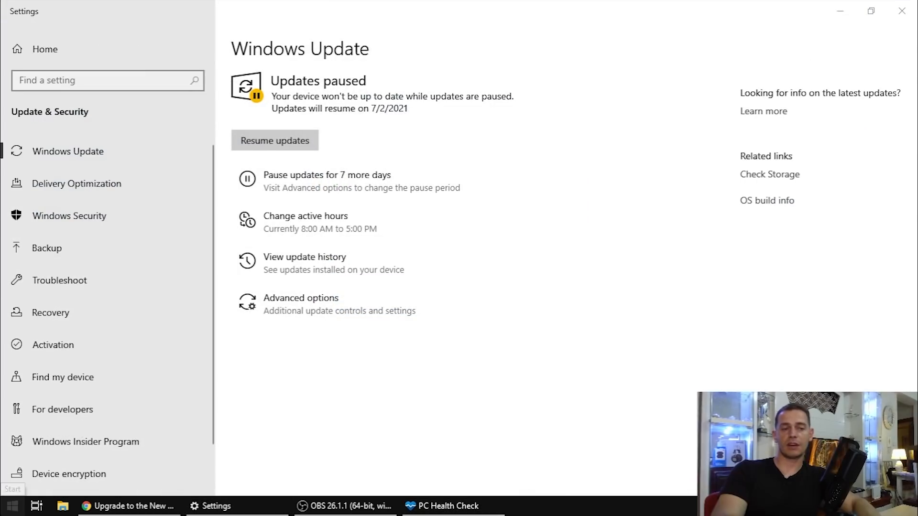
{"action": "type", "text": "u"}
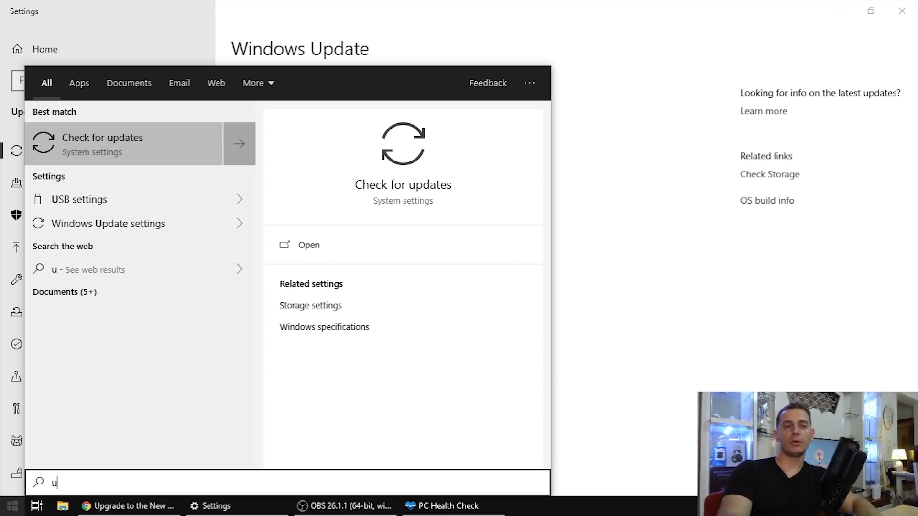
{"action": "mouse_move", "coordinate": [99, 145]}
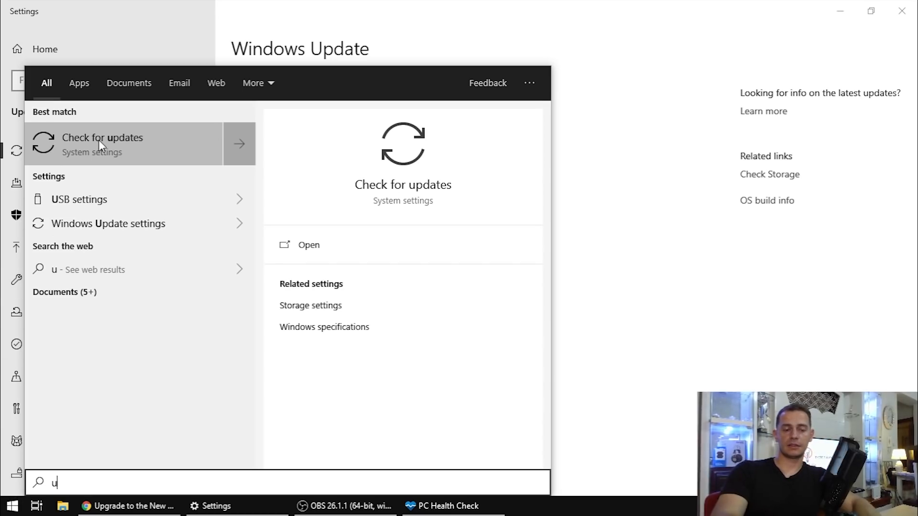
{"action": "left_click", "coordinate": [102, 137]}
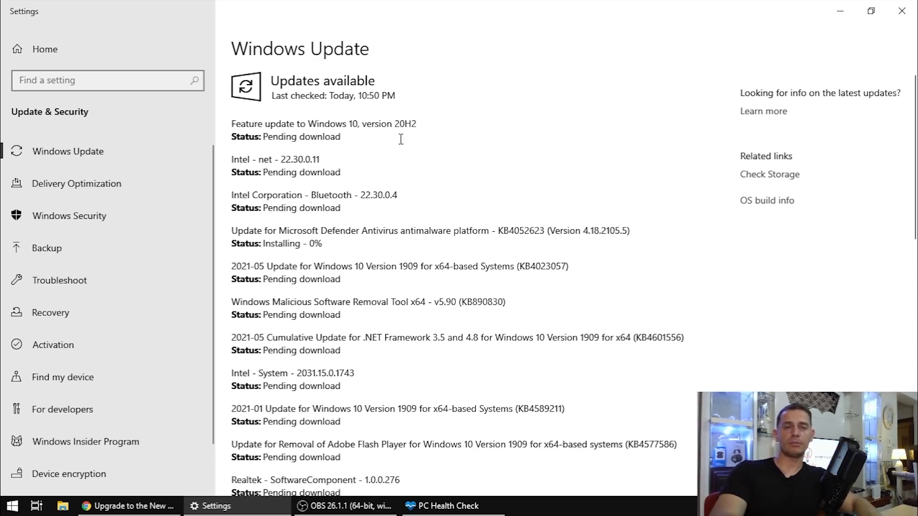
{"action": "scroll", "scroll_direction": "down", "scroll_amount": 3}
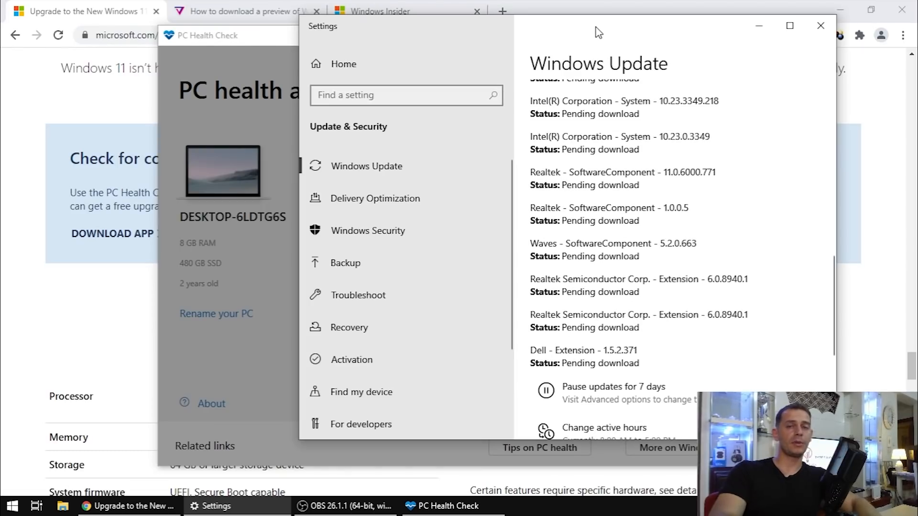
{"action": "mouse_move", "coordinate": [610, 131]}
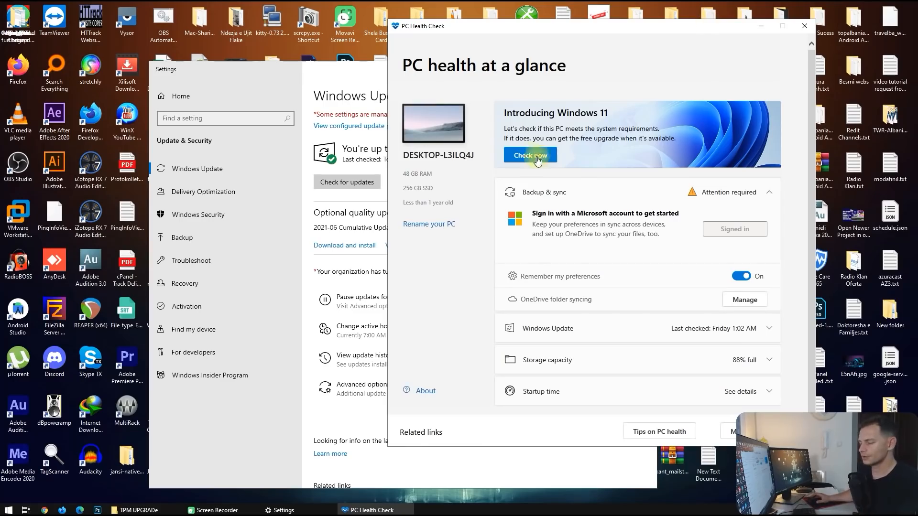
Run tpm.msc from an administrator Command Prompt, opening TPM Management showing specification version 1.2
{"action": "left_click", "coordinate": [9, 509]}
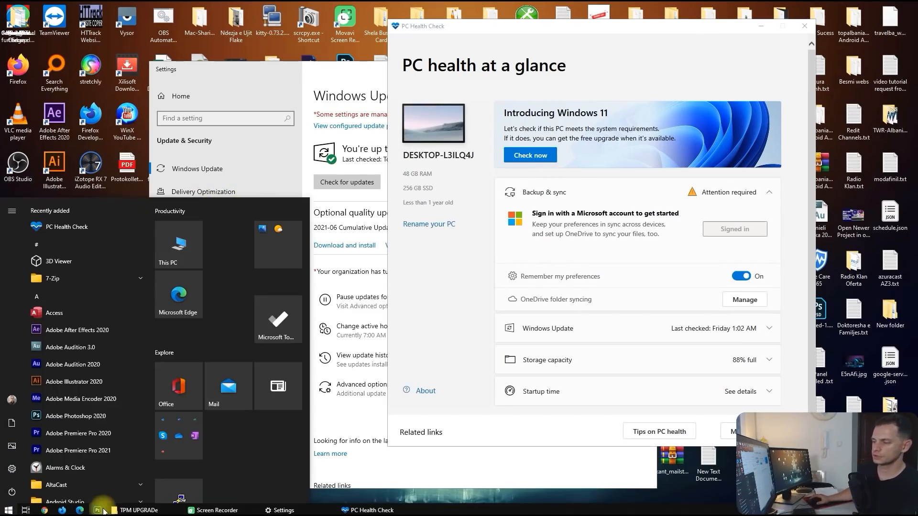
{"action": "mouse_move", "coordinate": [211, 440]}
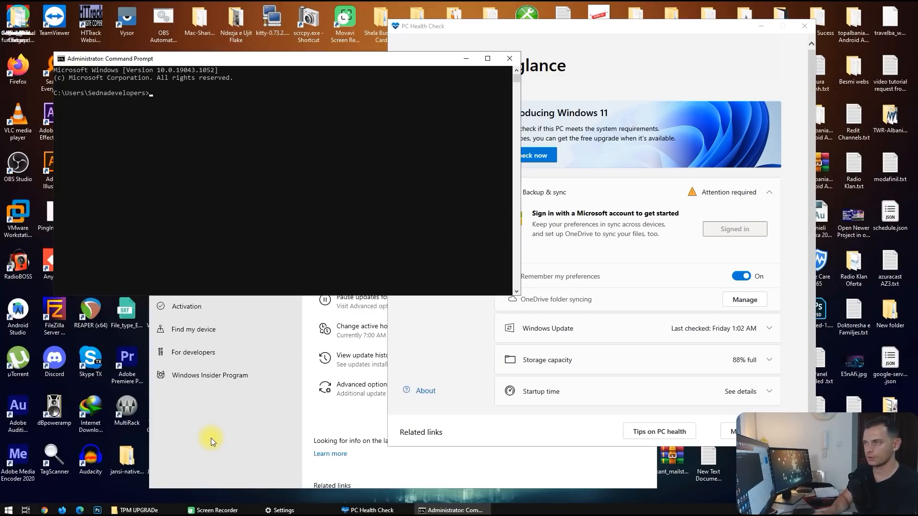
{"action": "type", "text": "tpm"}
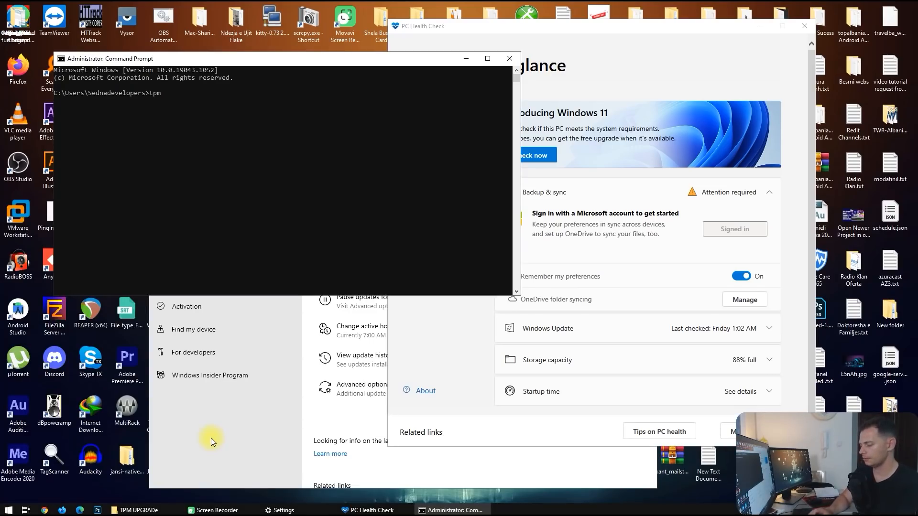
{"action": "type", "text": ".msc"}
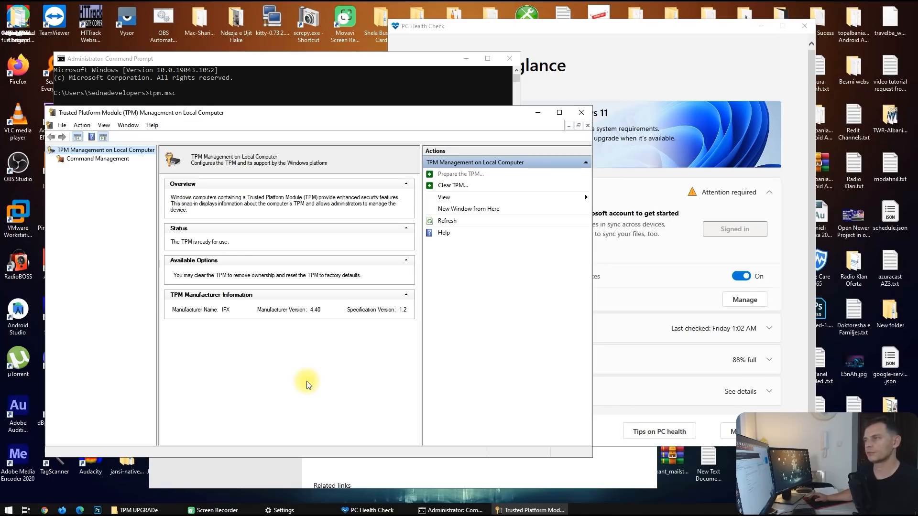
{"action": "mouse_move", "coordinate": [401, 316]}
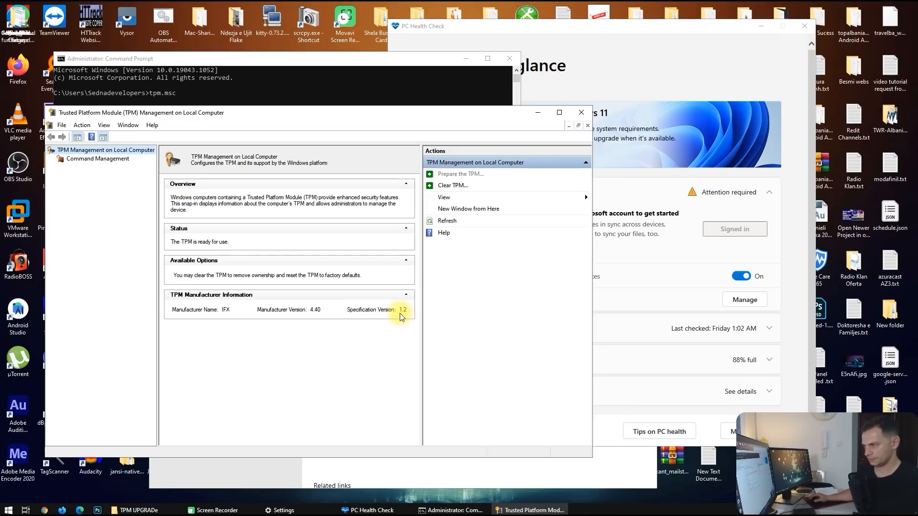
{"action": "mouse_move", "coordinate": [287, 320]}
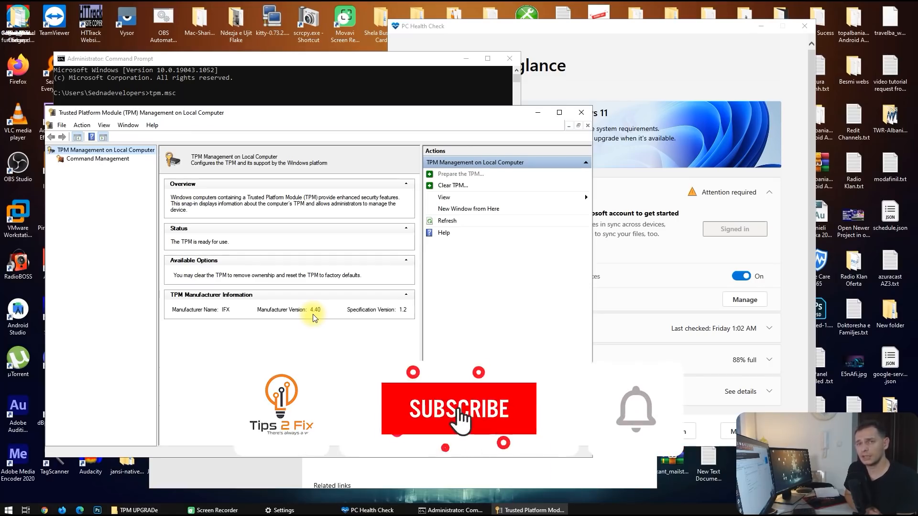
{"action": "left_click", "coordinate": [458, 408]}
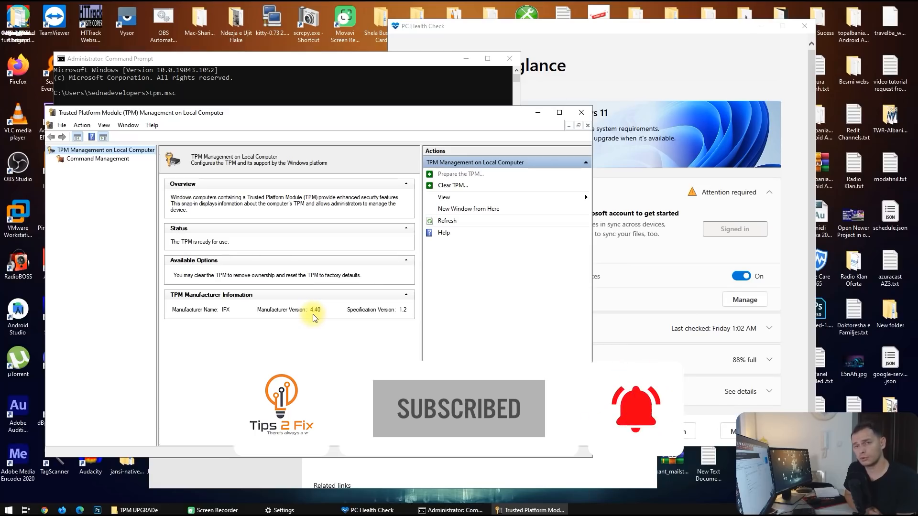